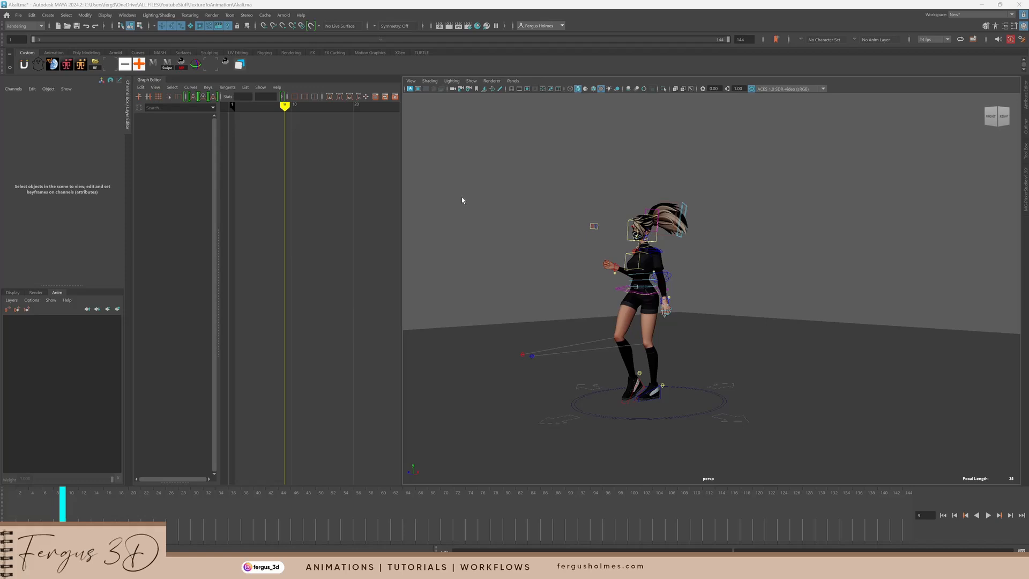
mouse_move(560, 283)
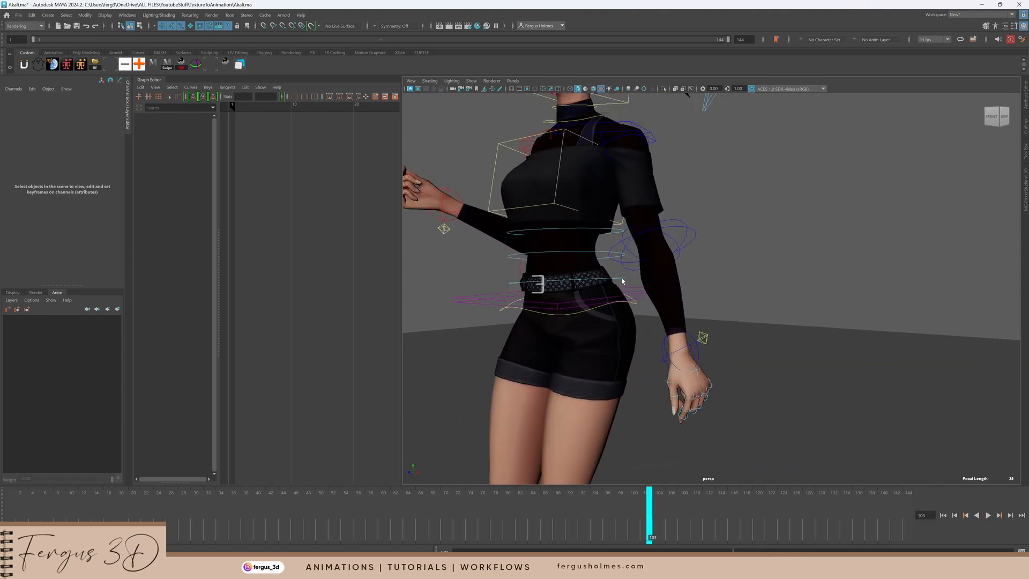
Step: Select the torso, neck, wrist and clavicle controls for the new Snap layer
click(617, 232)
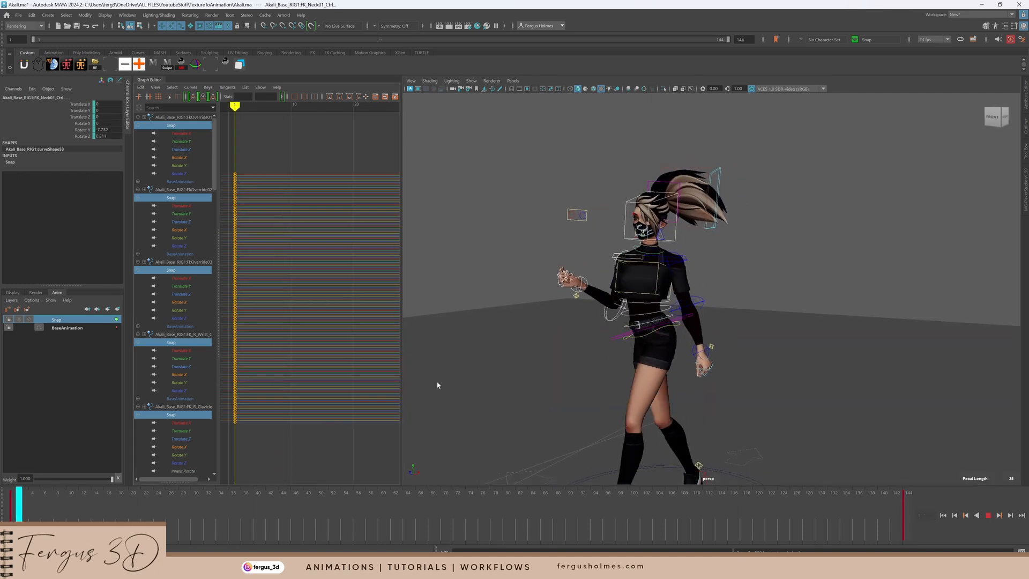
click(305, 492)
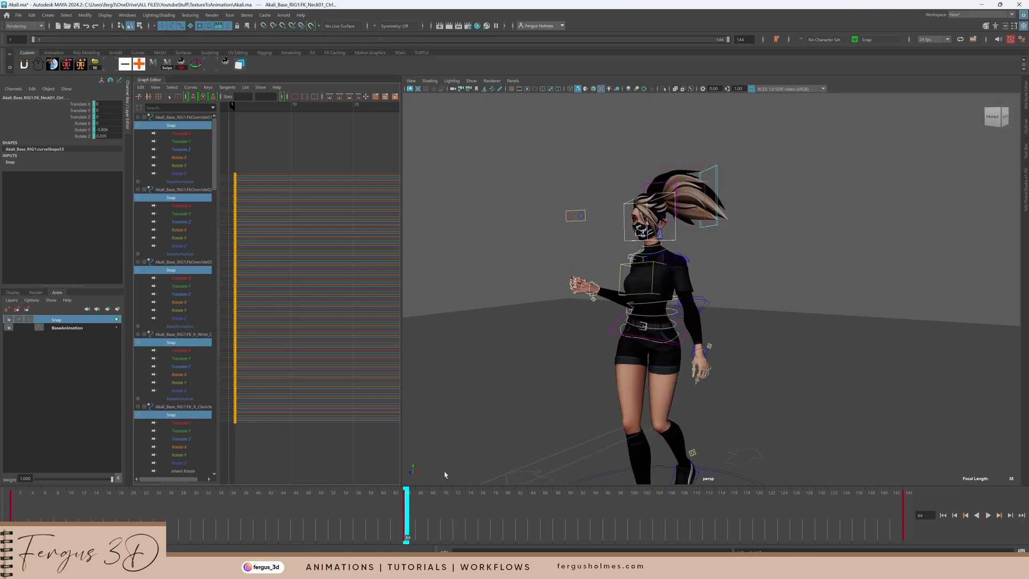
click(988, 514)
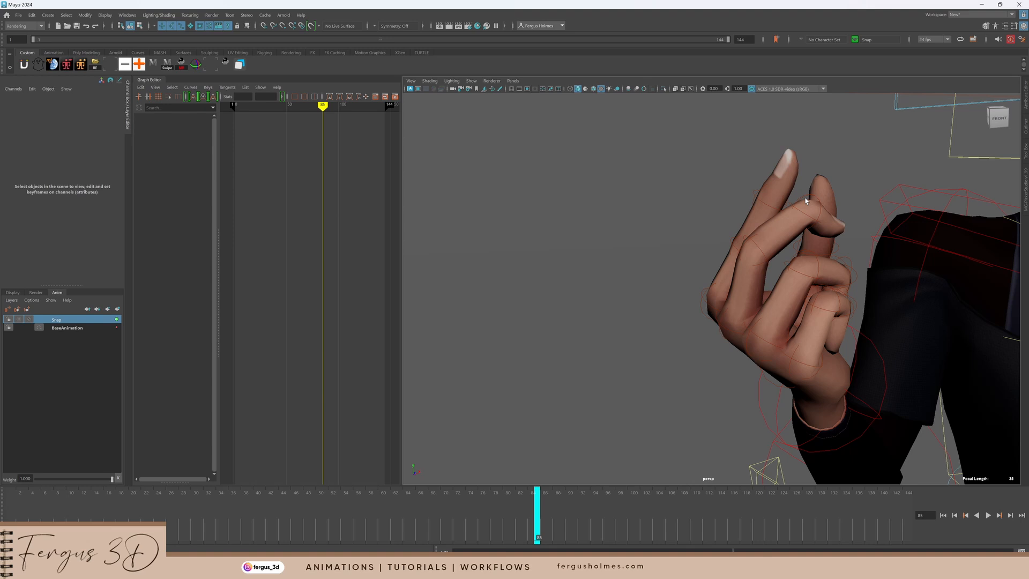
Step: Key the right clavicle on Snap at frames 64 and 86, raising the shoulder between
click(813, 210)
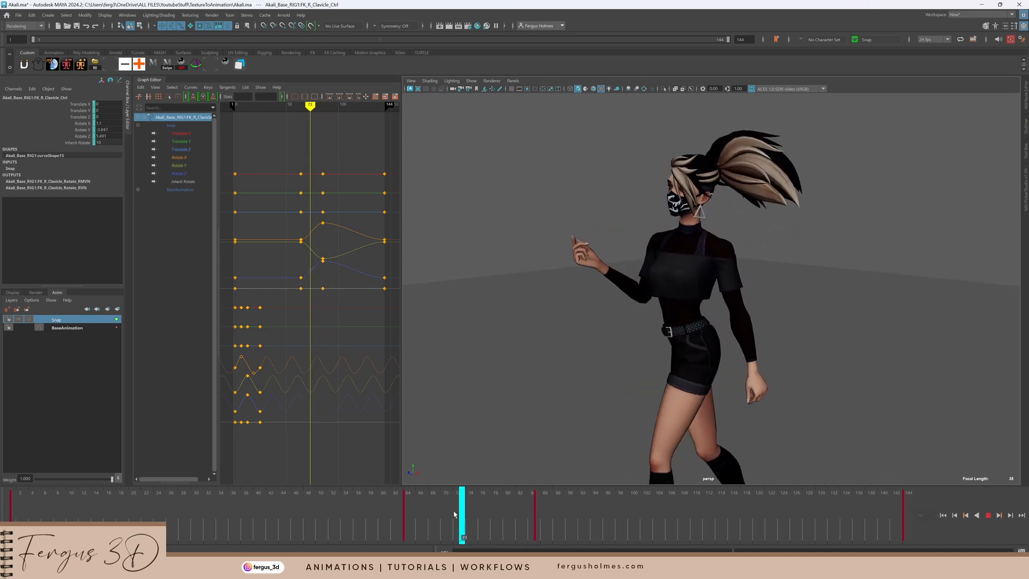
Step: Key the head control on the Snap layer, tilting it upward around frame 80
right_click(56, 320)
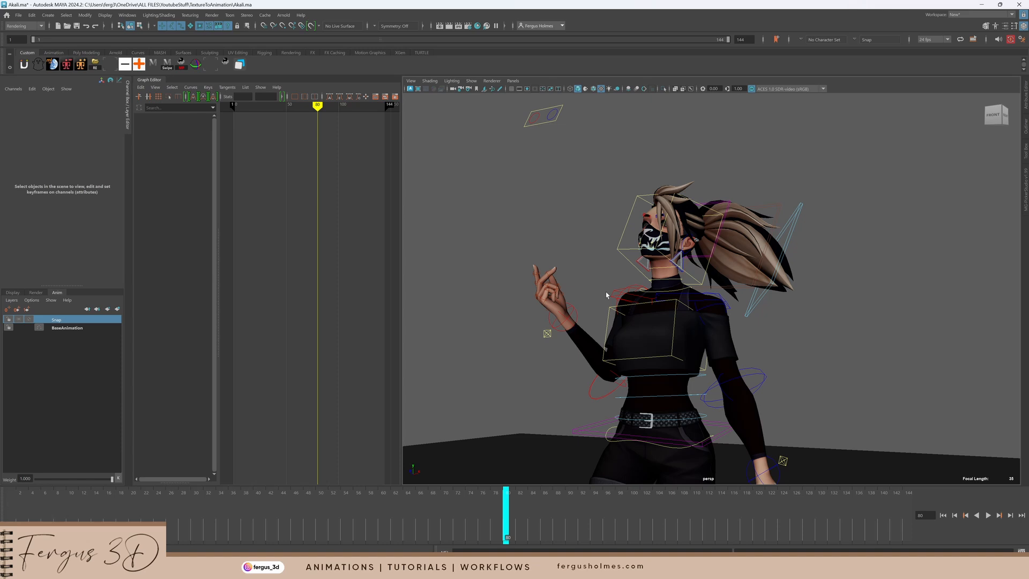
click(631, 292)
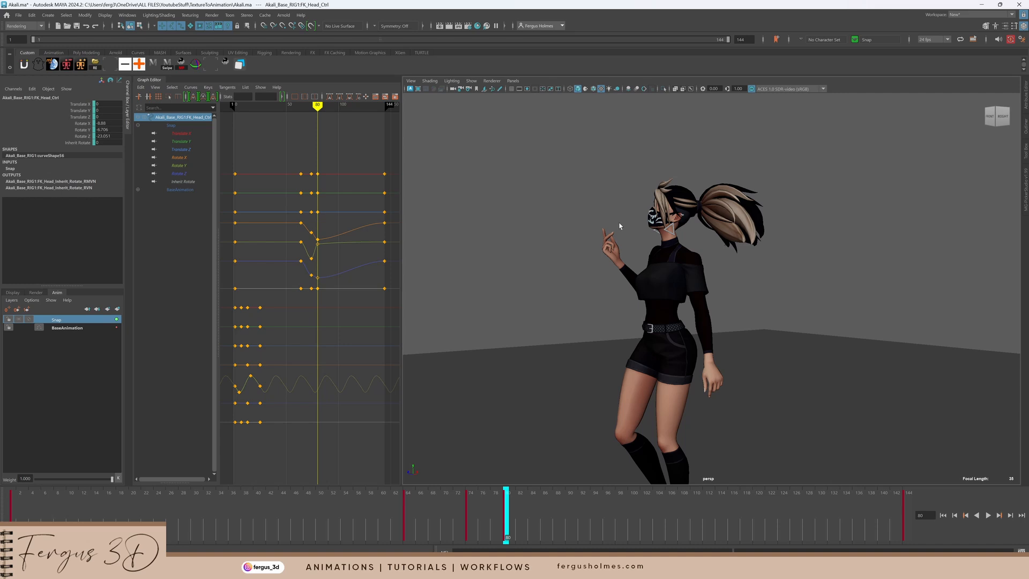
right_click(56, 319)
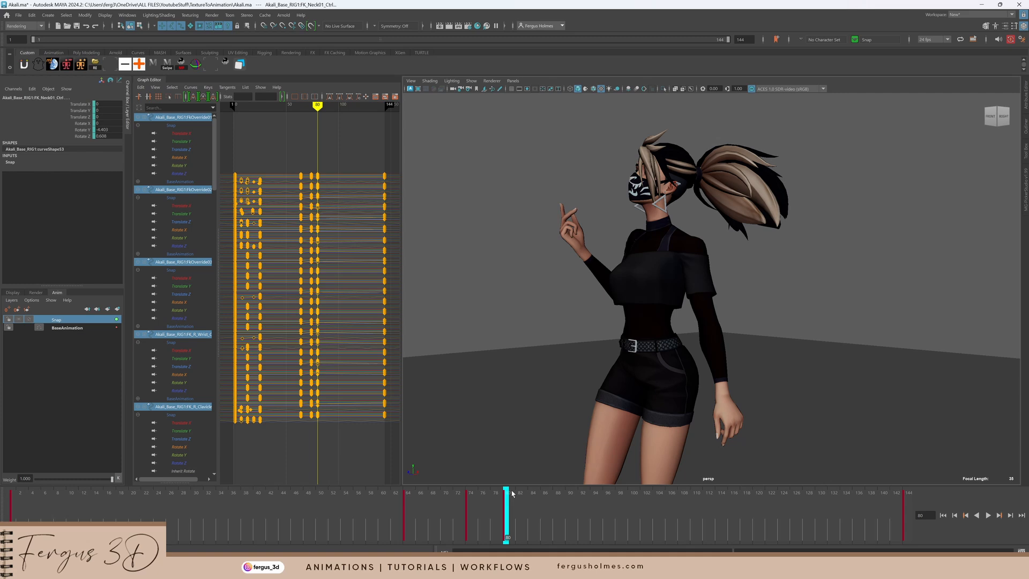
click(526, 492)
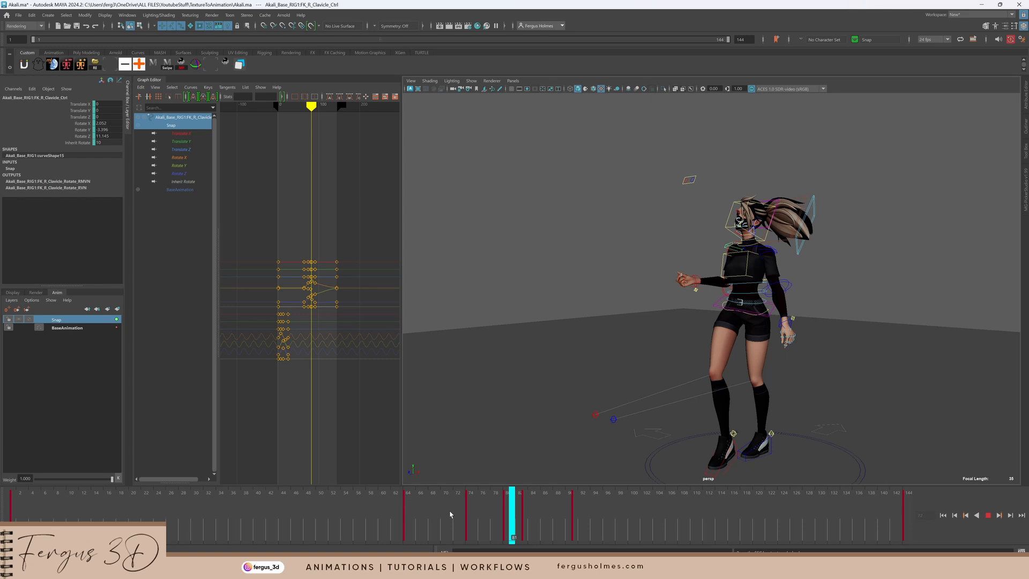
Step: Key the right elbow rotation on Snap, easing the forearm upward after frame 80
click(523, 512)
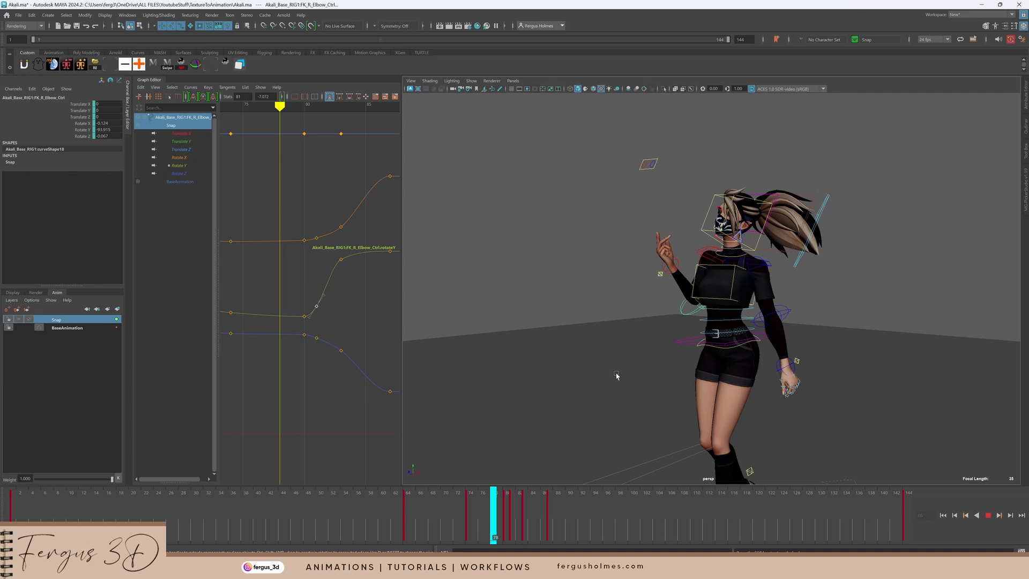
Step: Review playback, then turn the head control and key it near frame 116
click(786, 505)
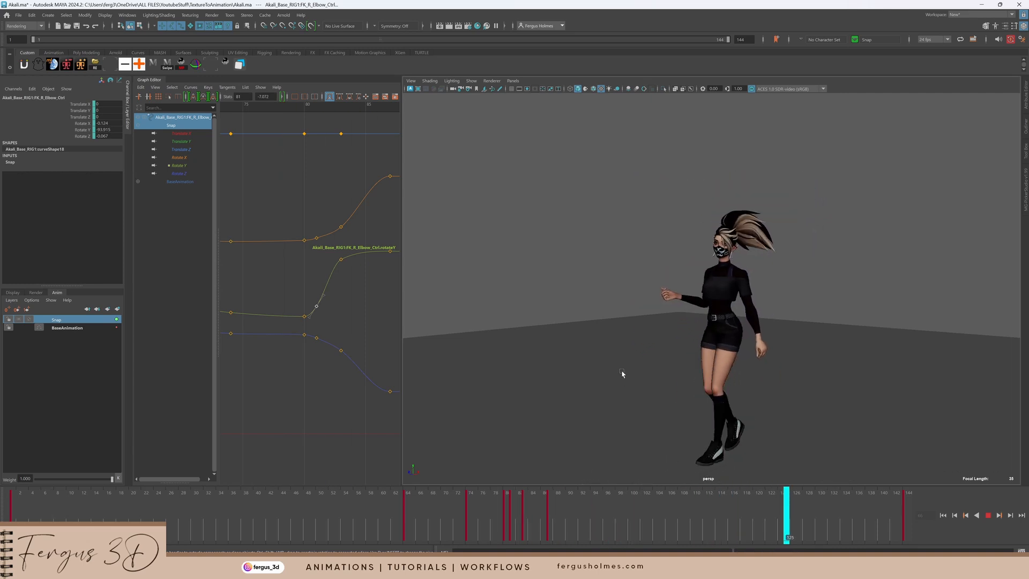
click(663, 515)
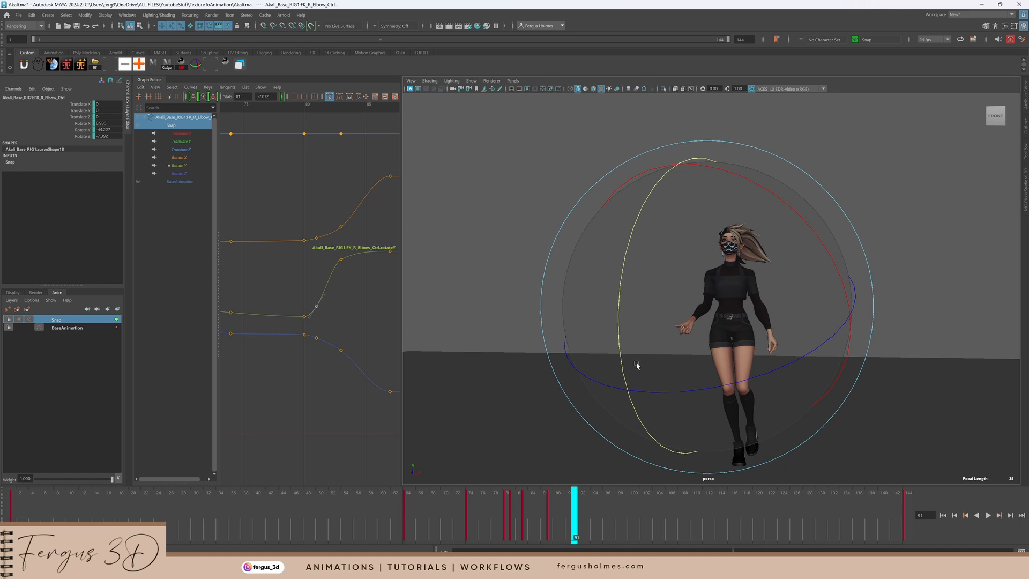
click(988, 515)
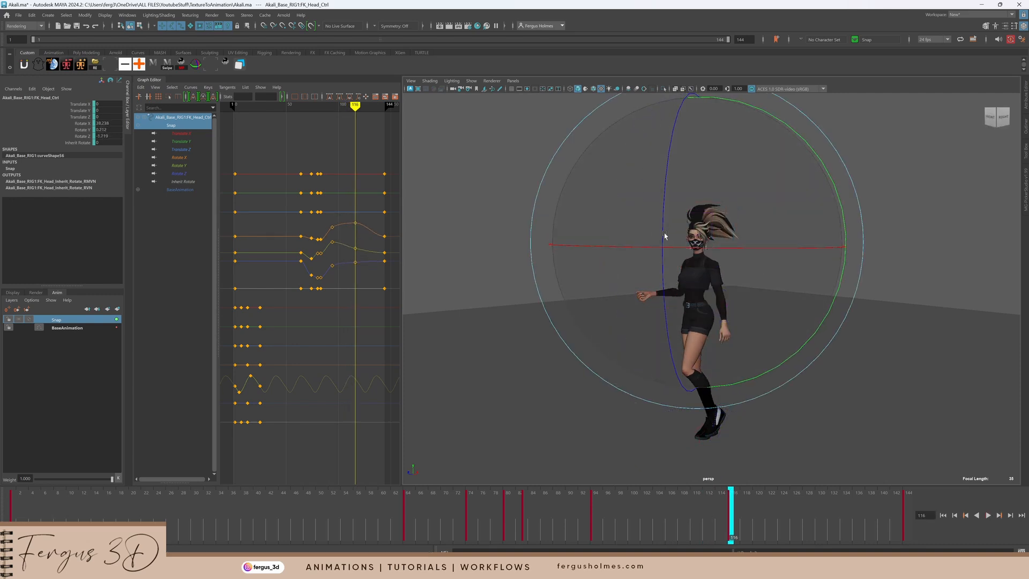
click(387, 497)
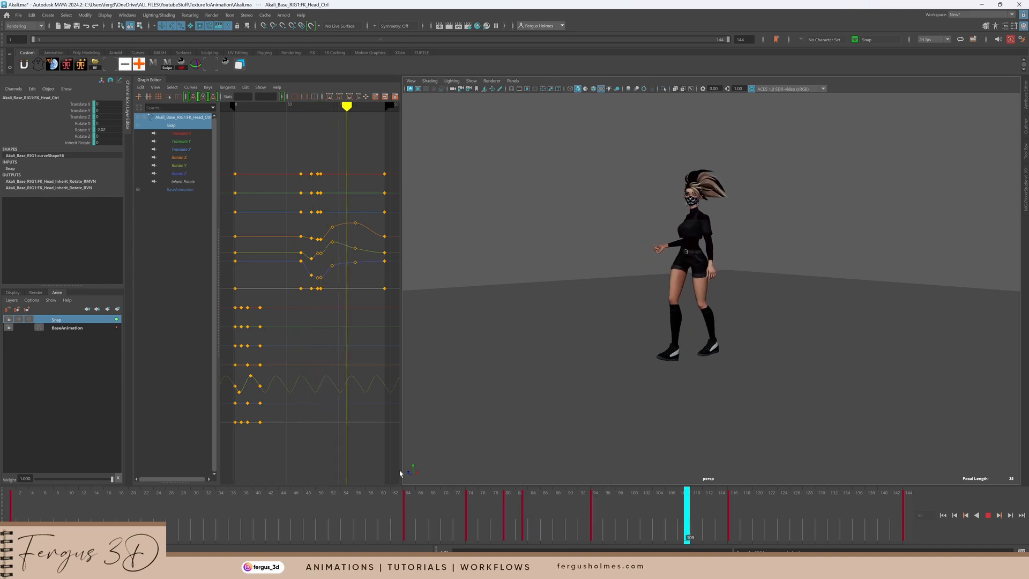
Step: Open Spino.ma via File > Open Scene, replacing the Akali scene
click(80, 499)
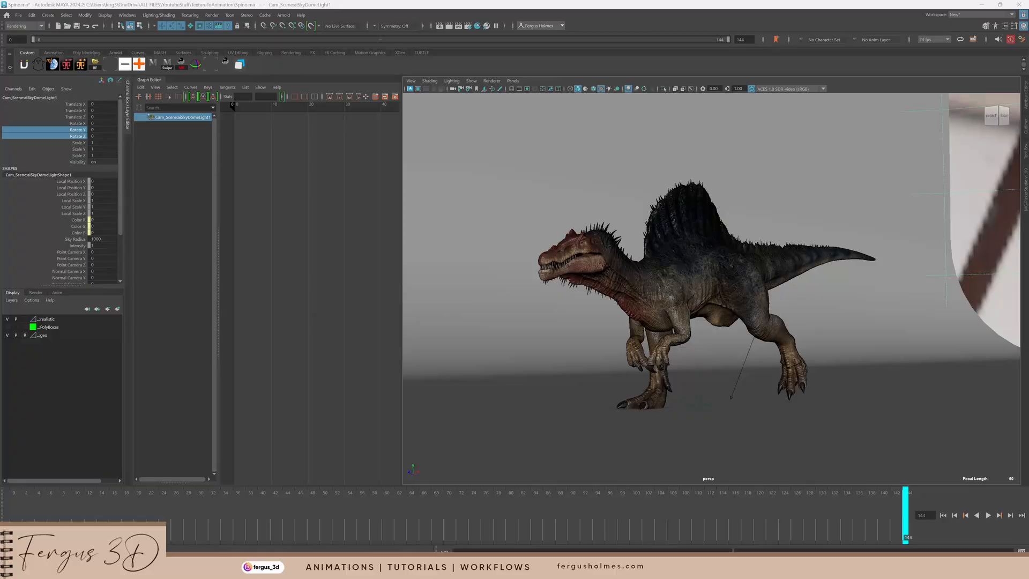
Step: At frame 0, create AnimLayer1 from the selected FK neck and head controls
click(943, 515)
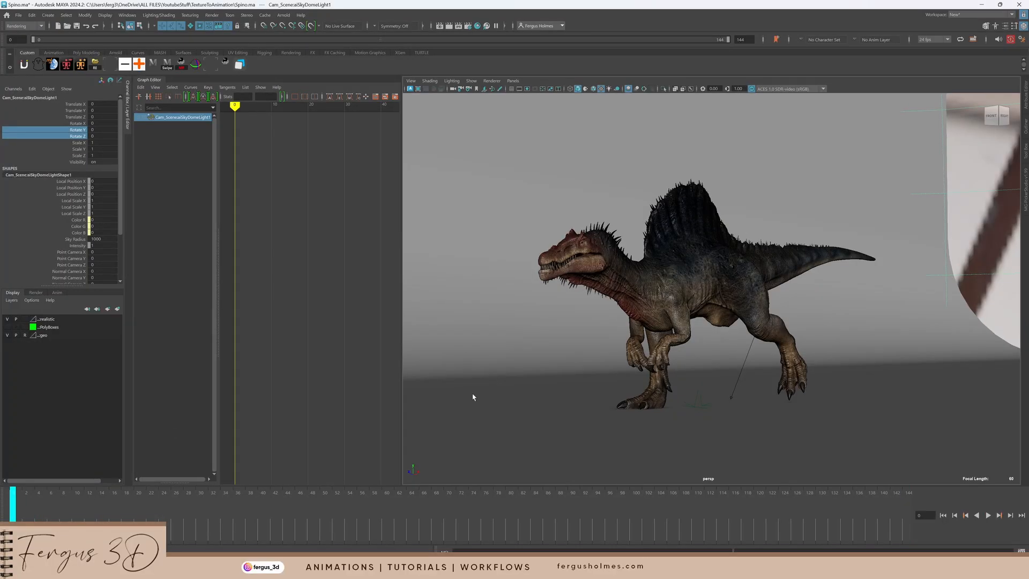
click(987, 514)
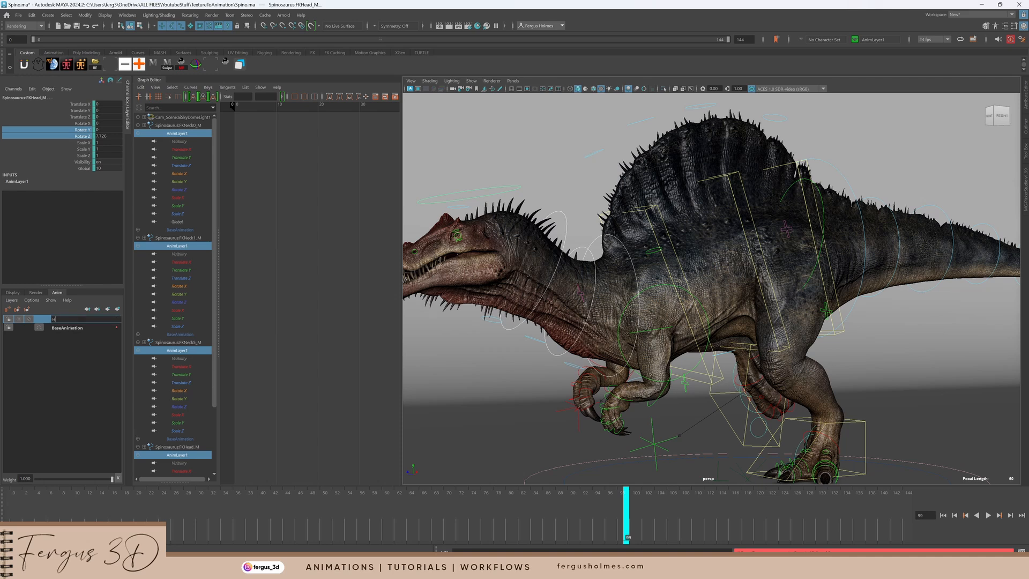
Step: Rename AnimLayer1 to HeadShake and select its objects from the layer's menu
text(HeadShake)
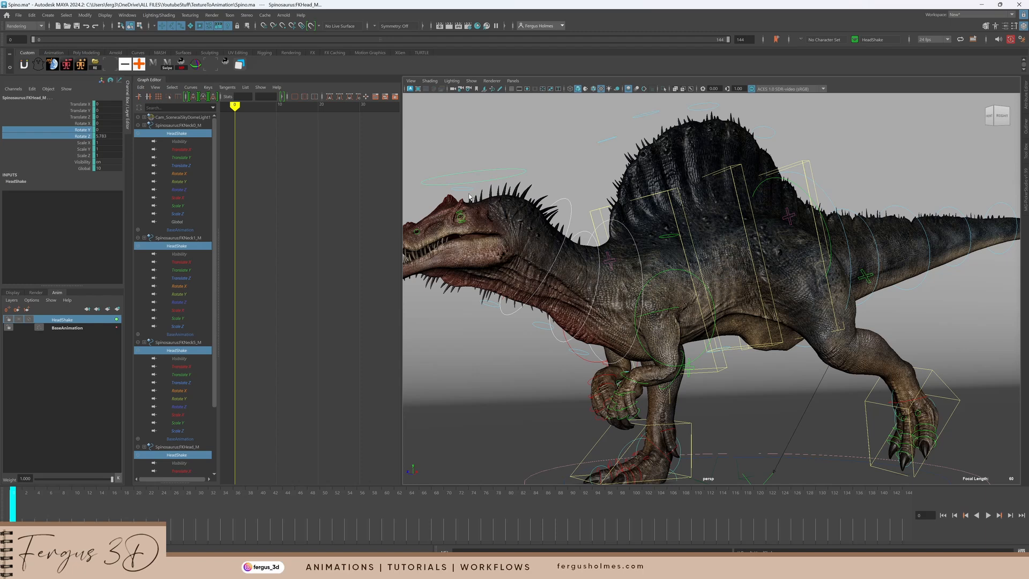
right_click(62, 319)
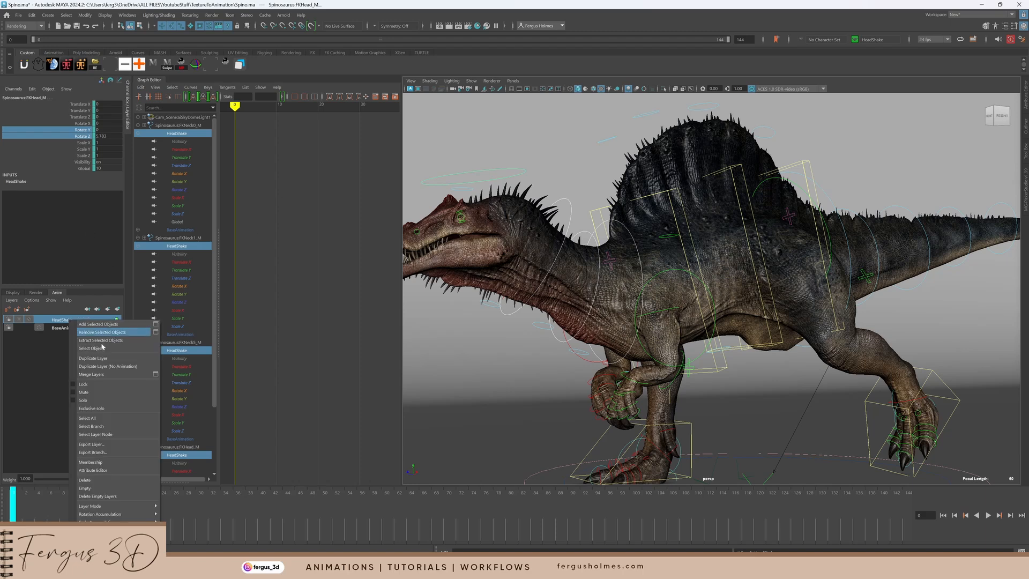
click(93, 348)
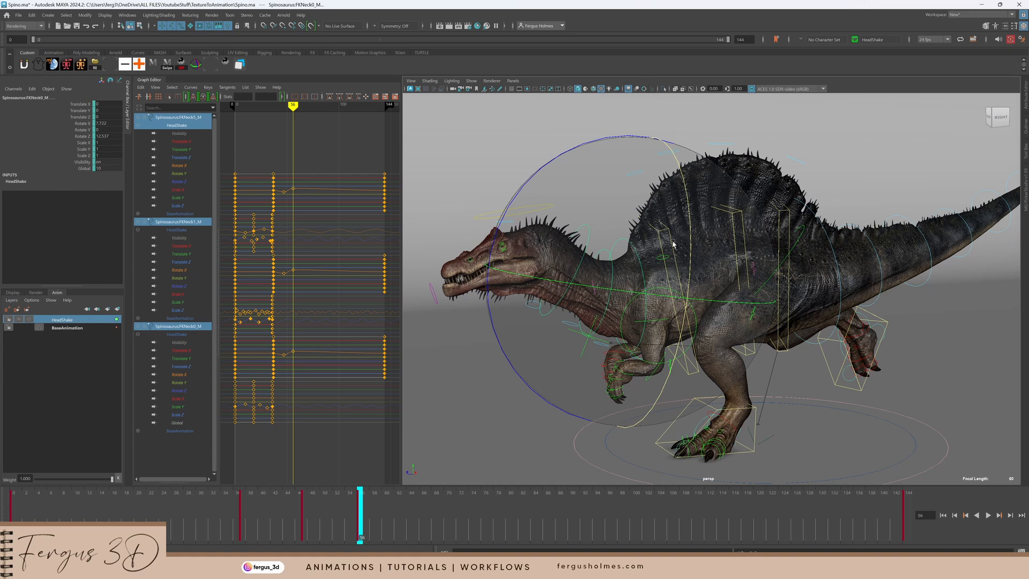
Step: Rotate and key the neck and head controls side to side between frames 30 and 60
click(417, 490)
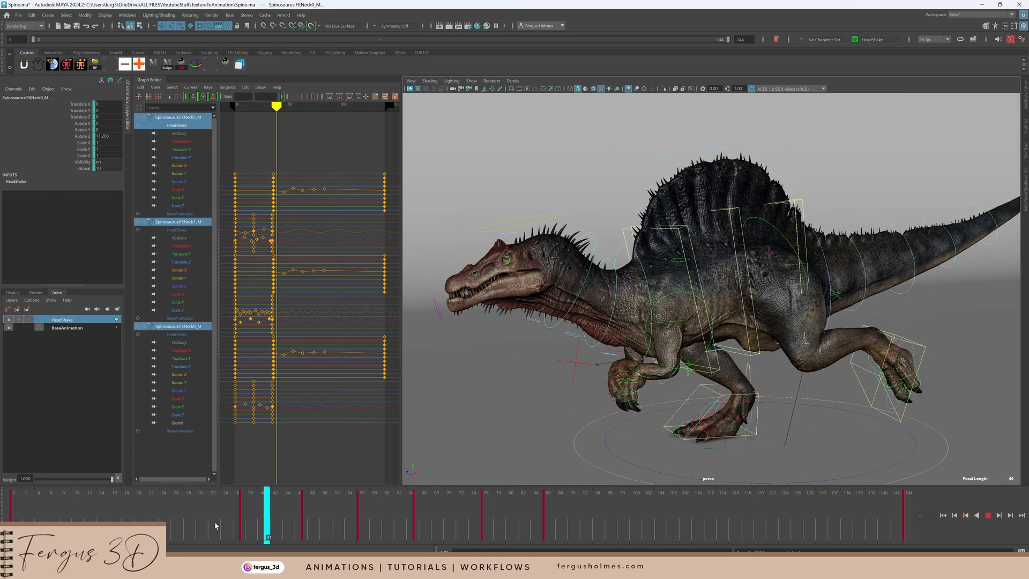
drag(266, 519, 509, 519)
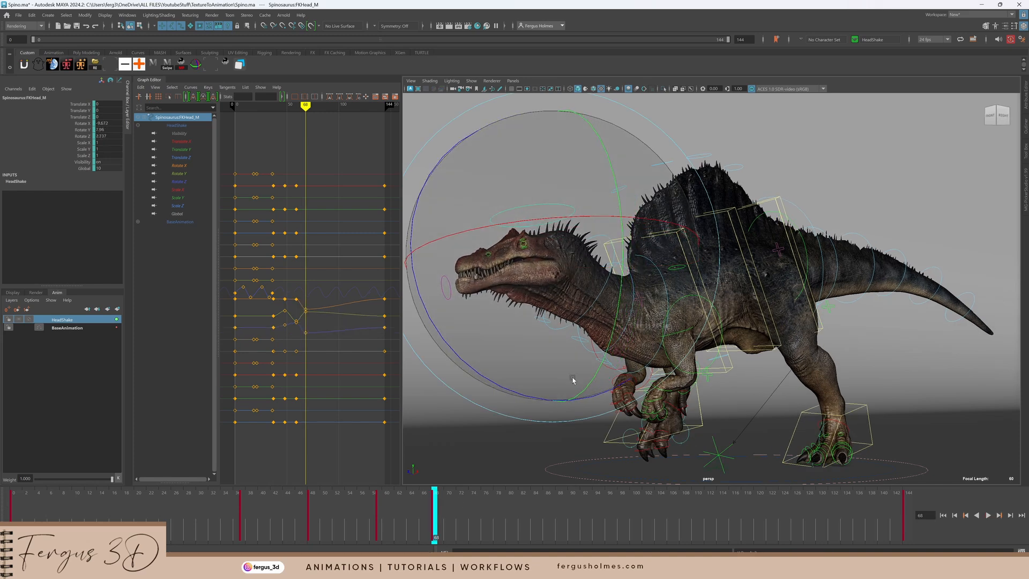
Step: Key FKHead_M at further frames, swinging it back and forth around frames 44–56
click(515, 492)
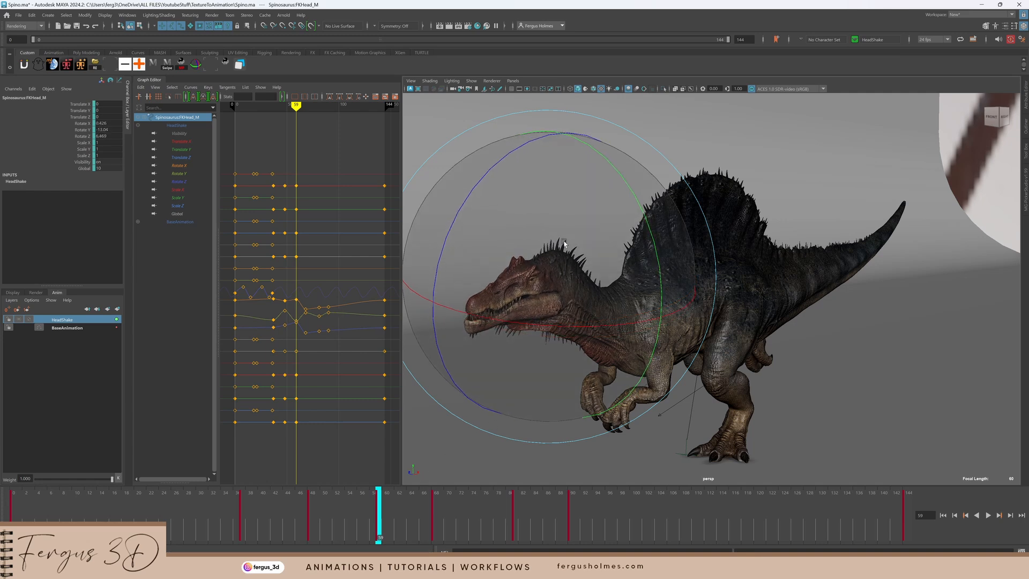
click(484, 506)
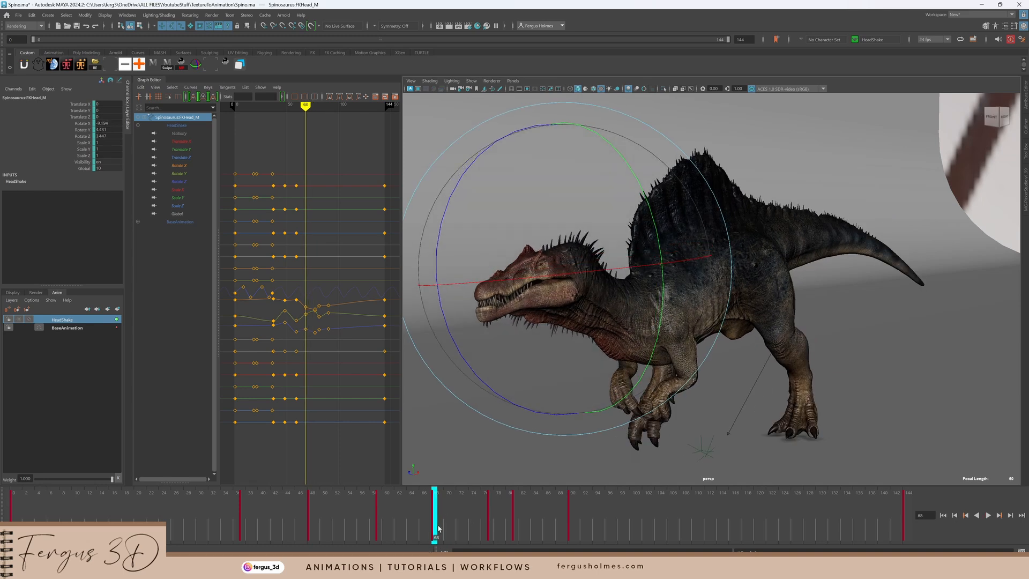
click(534, 500)
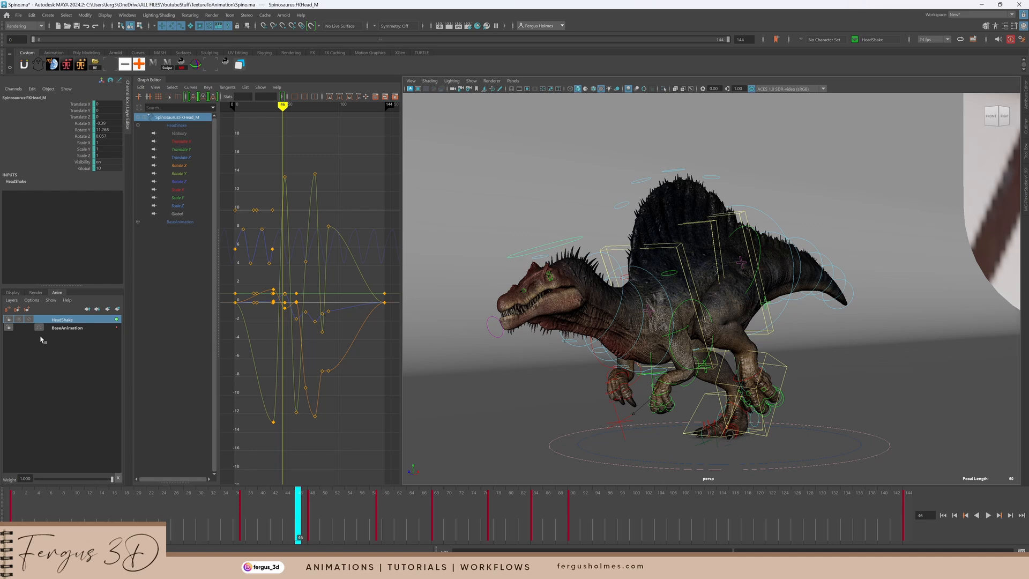
Step: Select the HeadShake layer's objects and adjust FKHead_M rotation keys in the Graph Editor
right_click(61, 319)
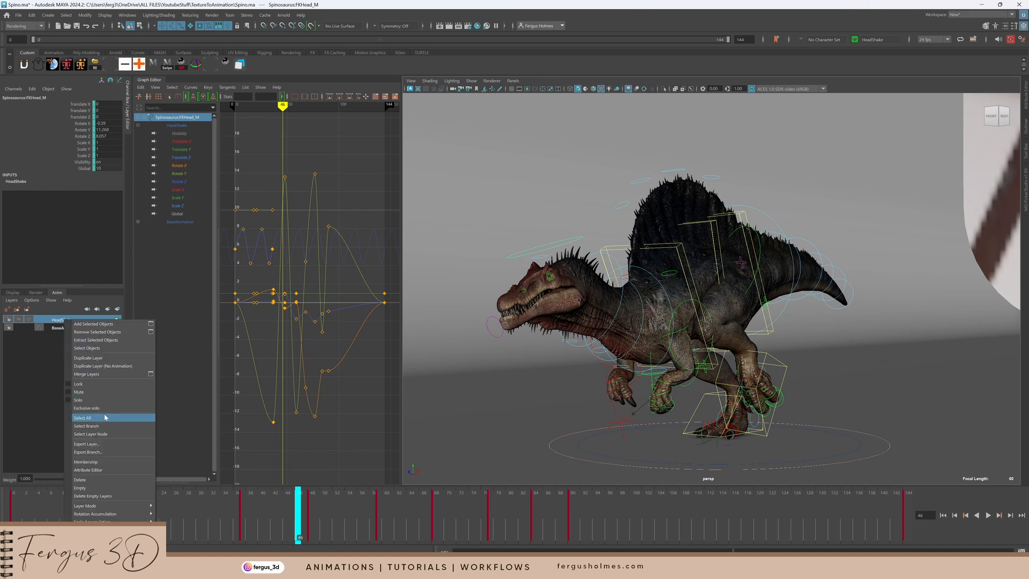
click(82, 417)
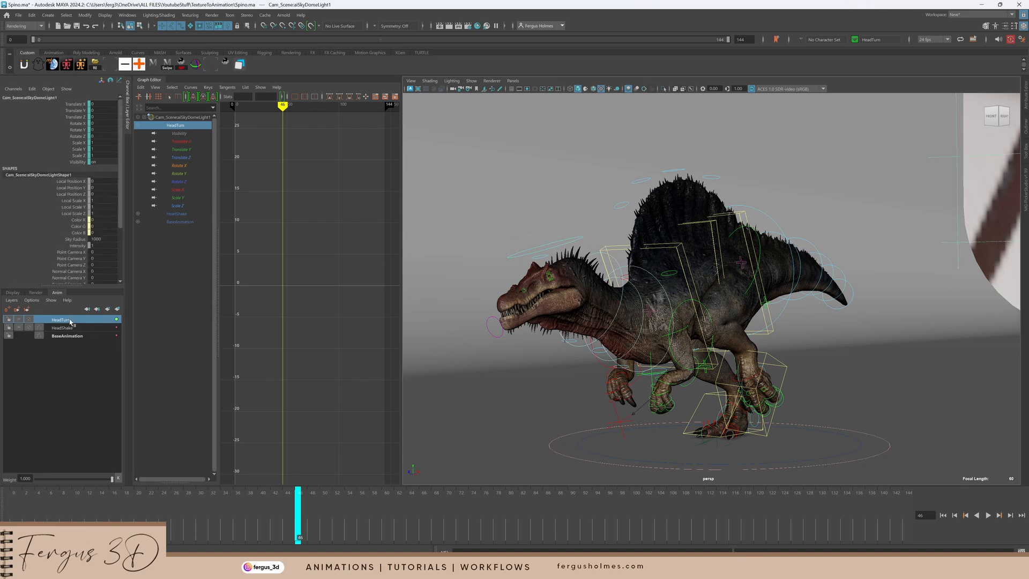
right_click(60, 320)
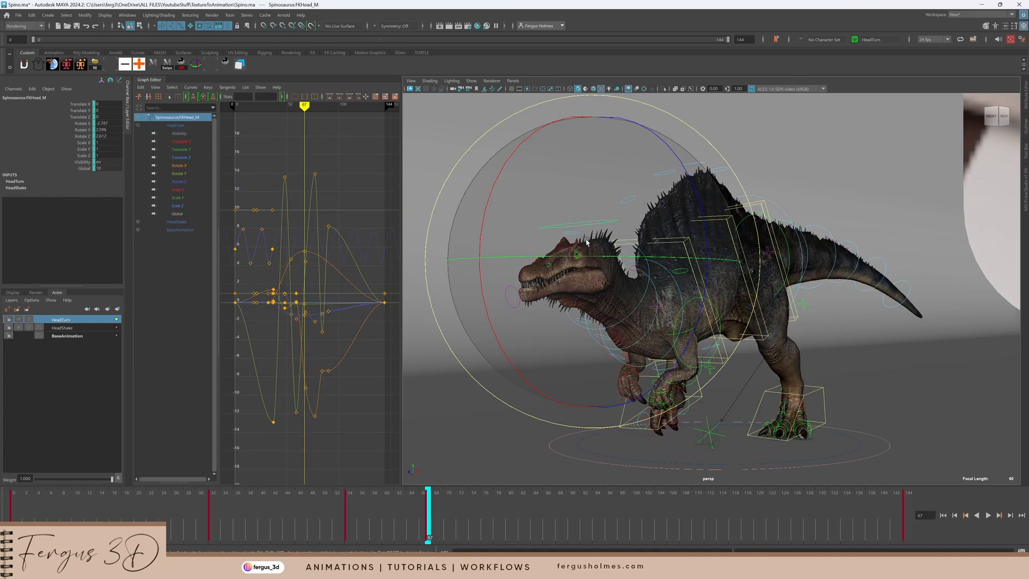
drag(429, 514, 348, 514)
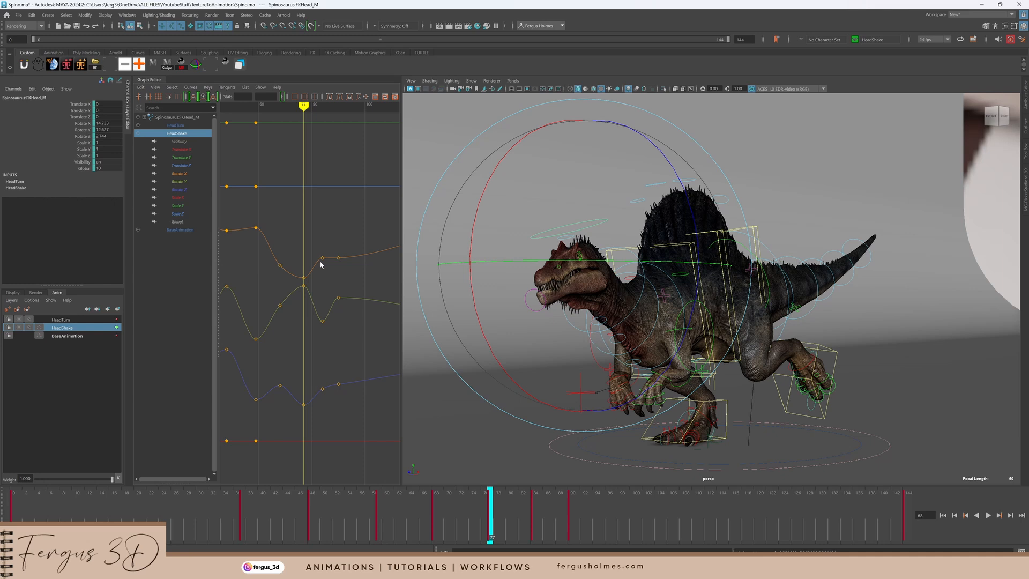
Step: Select FKNeck5_M, FKNeck1_M and FKNeck0_M to inspect their Rotate X curves, then FKHead_M
click(534, 509)
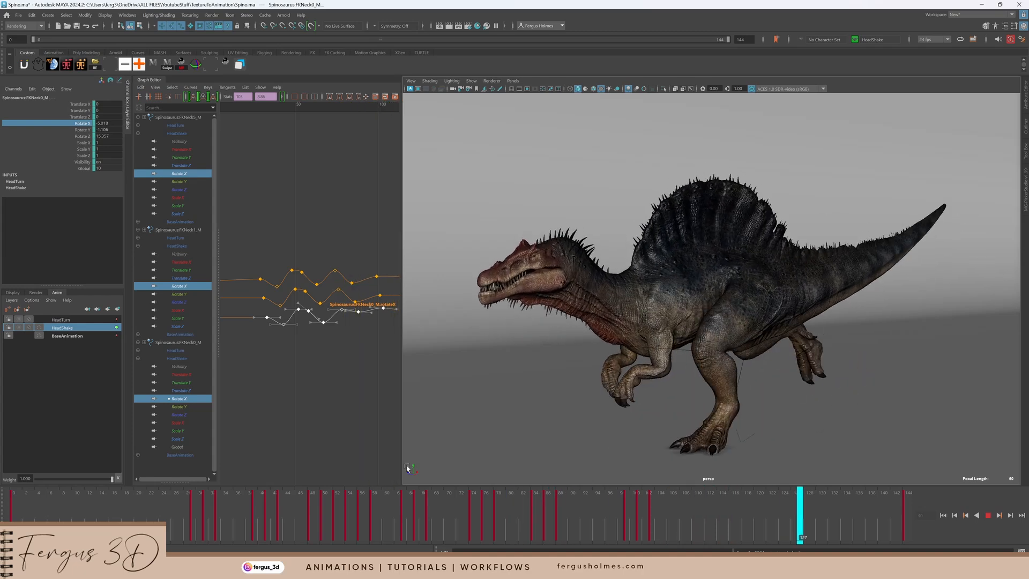
click(225, 494)
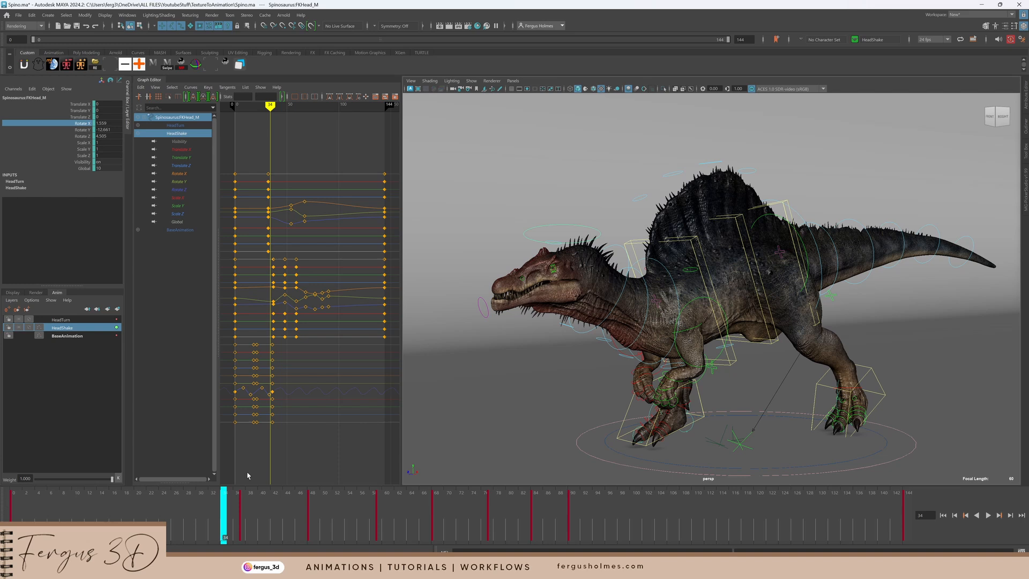
mouse_move(613, 250)
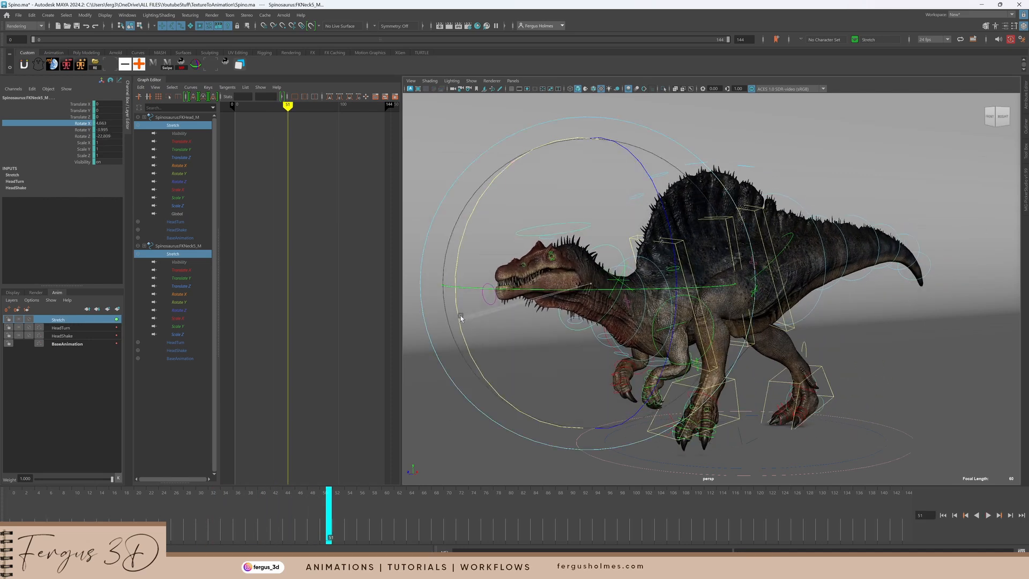
Step: Build the Stretch layer from the selected FKHead_M and FKNeck5_M controls
drag(463, 315, 494, 262)
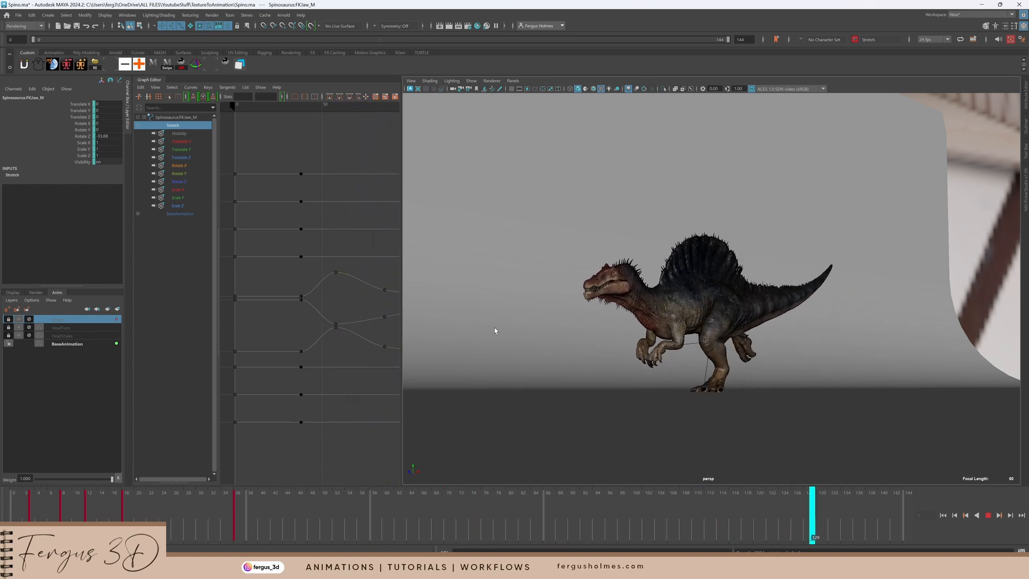
Step: Unmute HeadTurn and HeadShake, then make HeadShake the active layer for FKHead_M
click(987, 515)
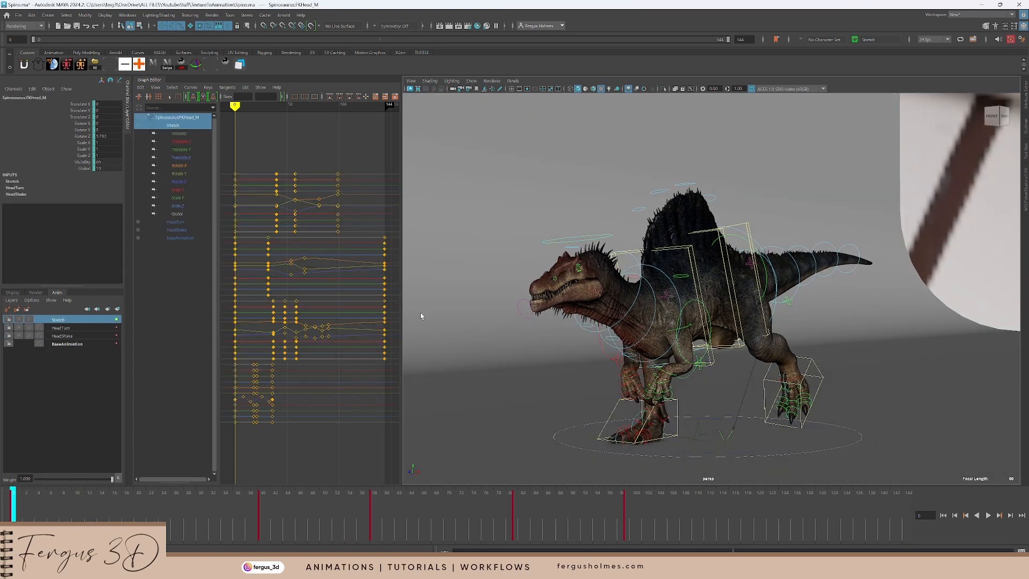
click(62, 336)
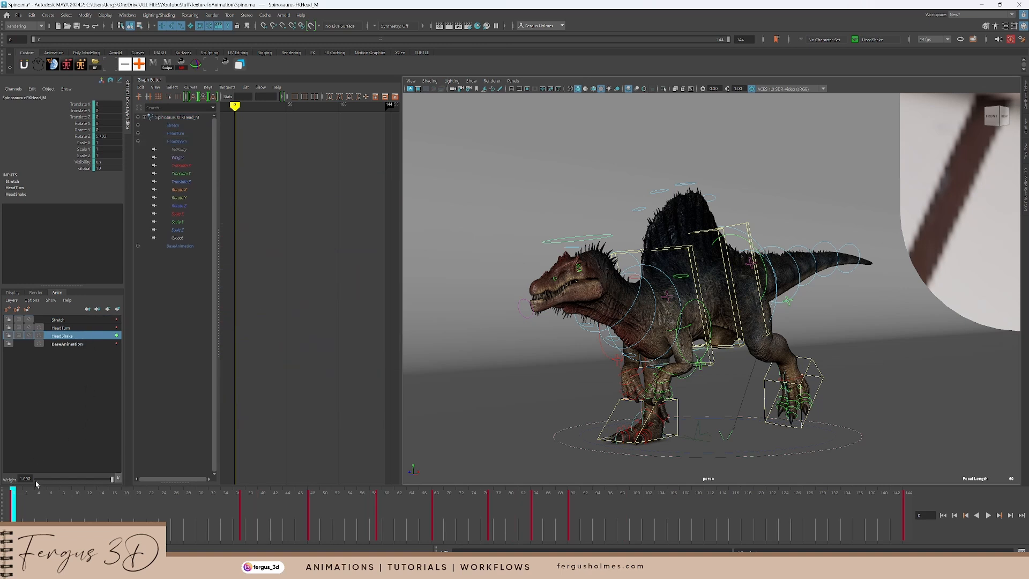
Step: Key the HeadShake layer weight across several frames, ranging from 0 to about 0.54
drag(118, 478, 63, 478)
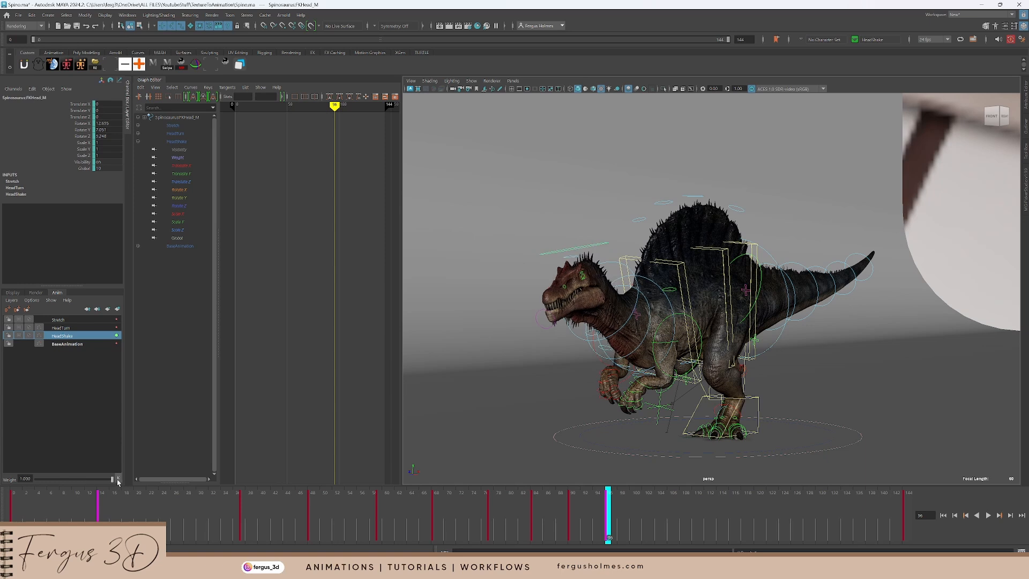
drag(607, 499, 745, 499)
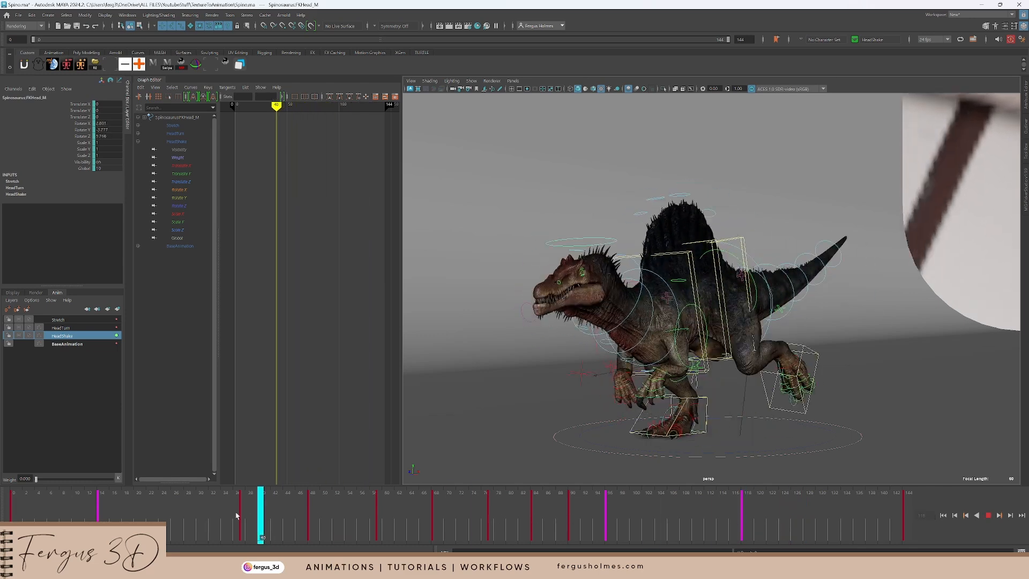
drag(263, 514, 230, 514)
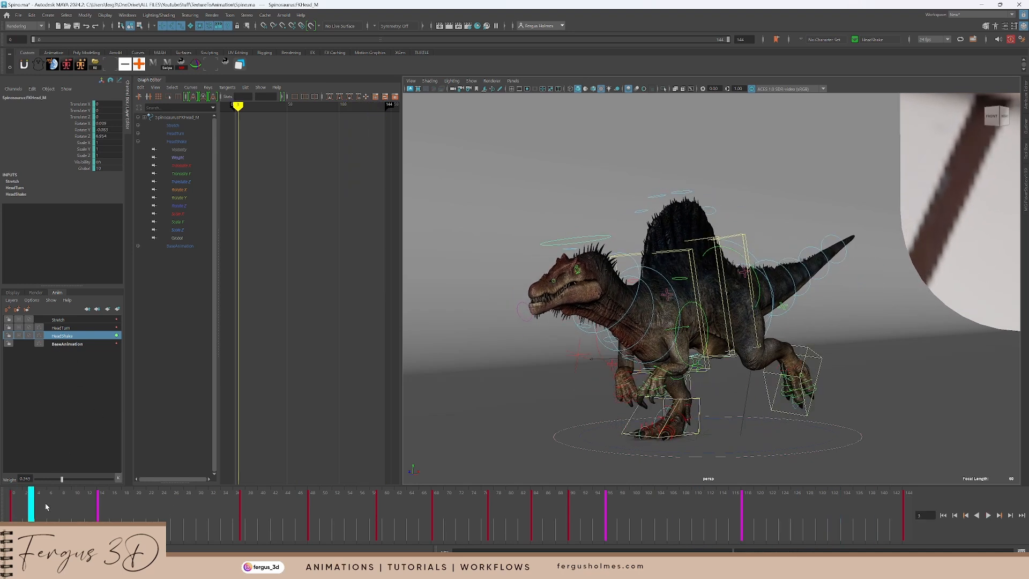
drag(26, 518, 299, 518)
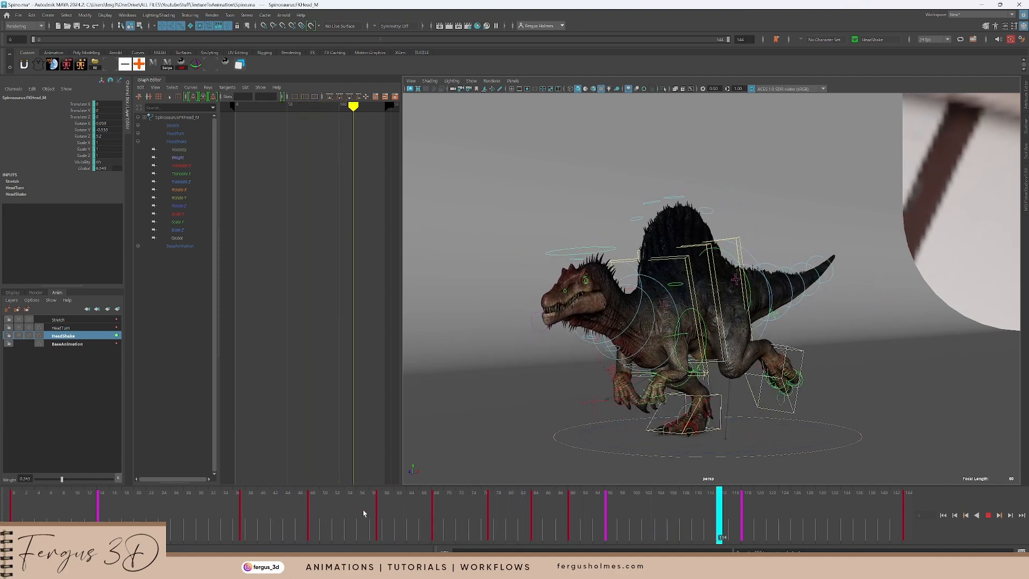
click(123, 492)
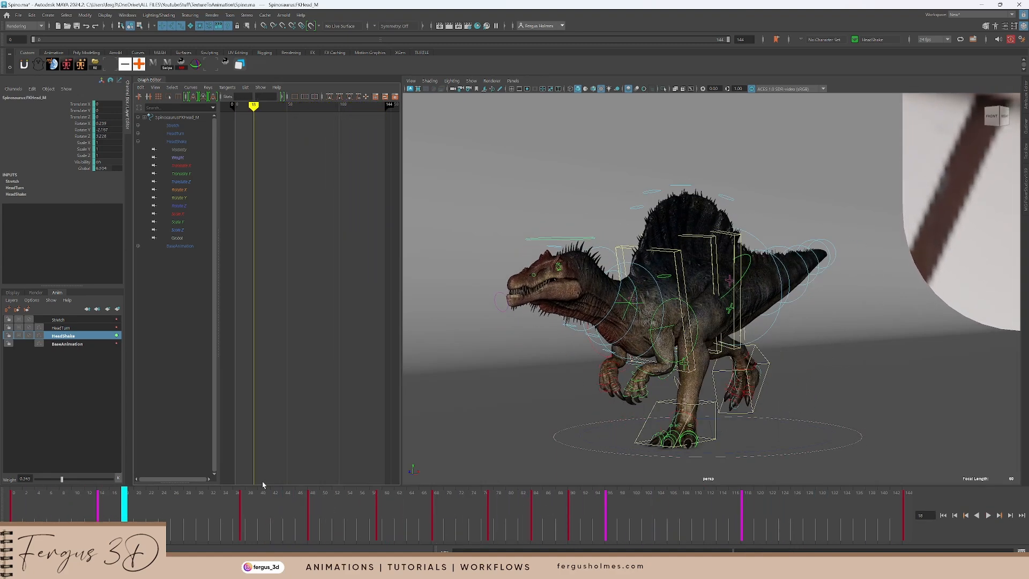